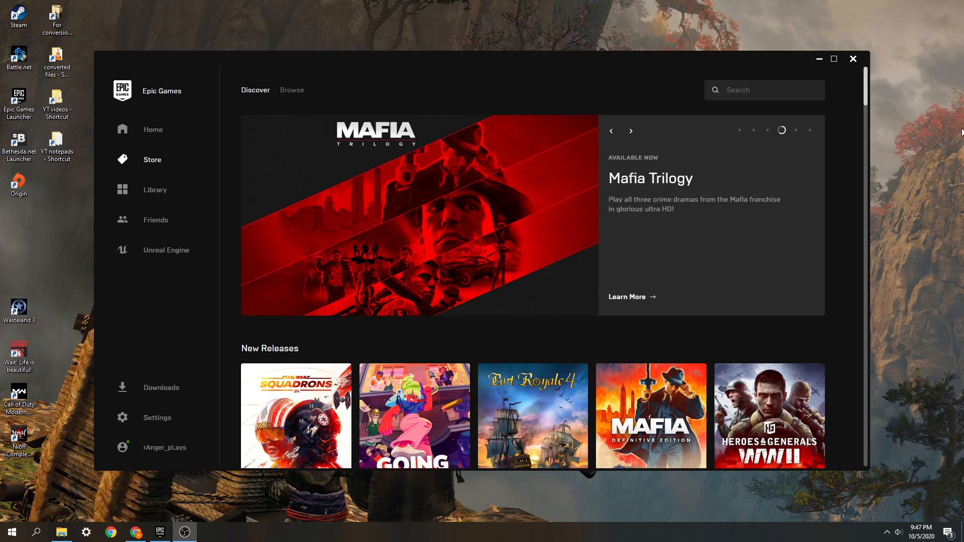
{"action": "left_click", "coordinate": [630, 131]}
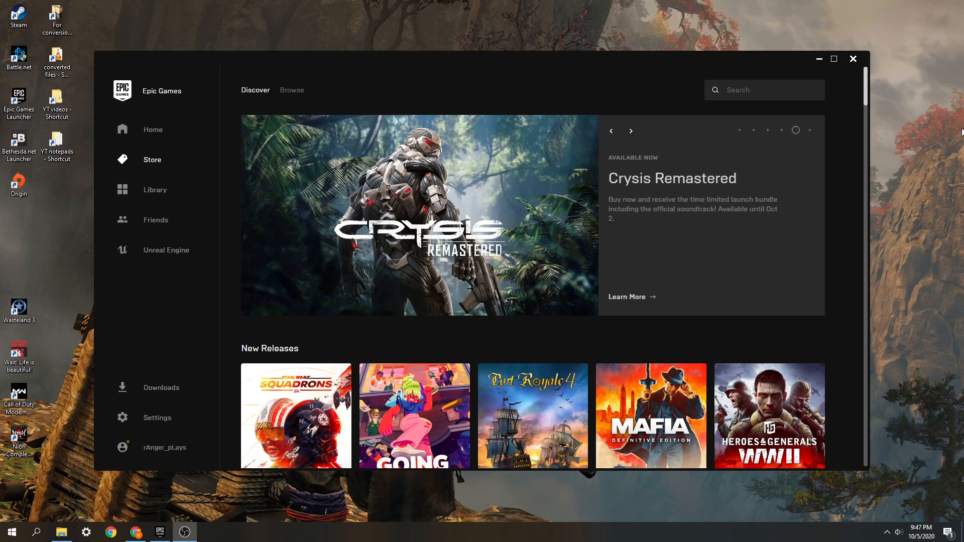
{"action": "mouse_move", "coordinate": [404, 75]}
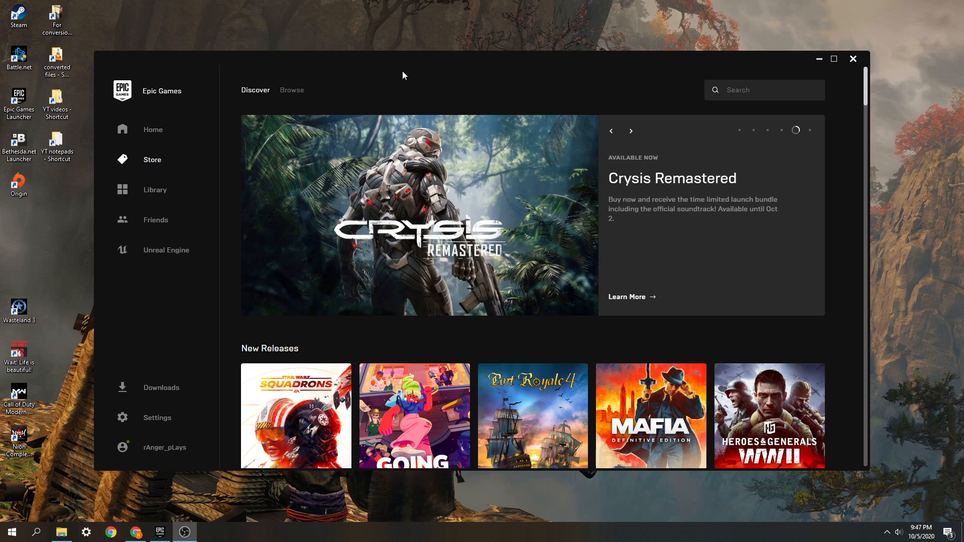
{"action": "mouse_move", "coordinate": [173, 86]}
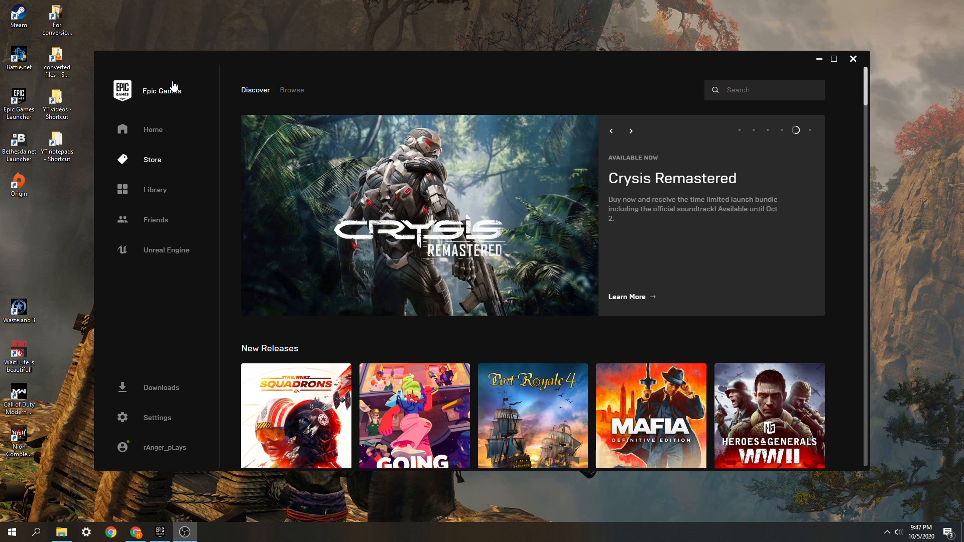
{"action": "mouse_move", "coordinate": [549, 268]}
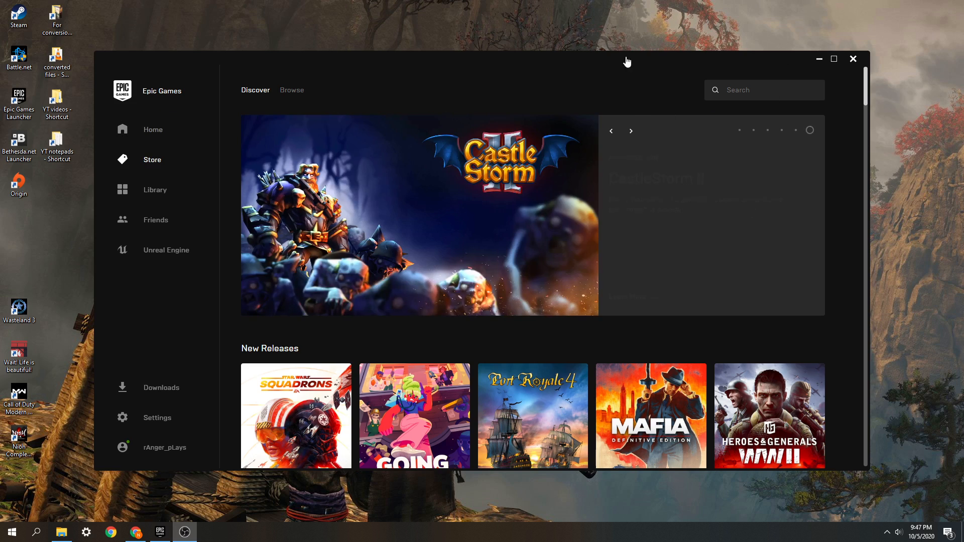
{"action": "mouse_move", "coordinate": [155, 322]}
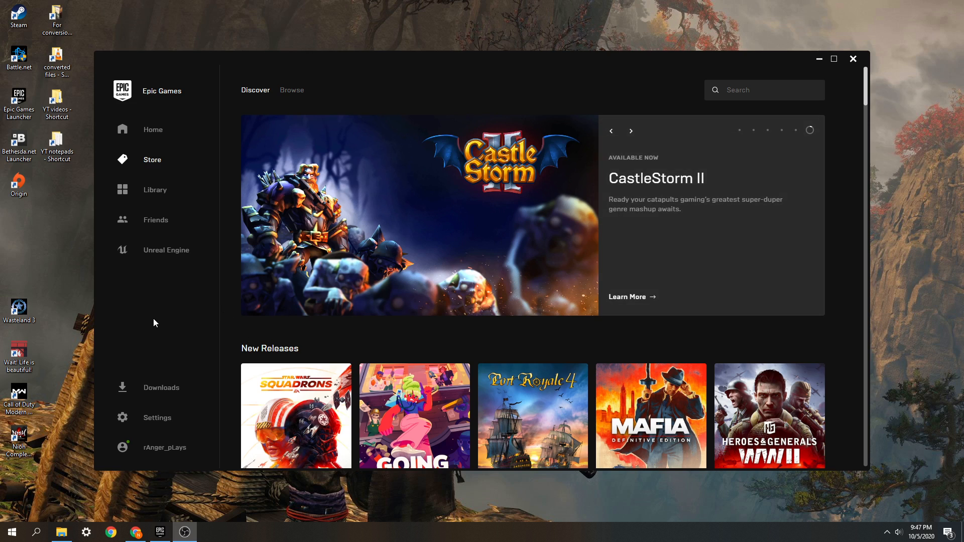
{"action": "mouse_move", "coordinate": [150, 314]}
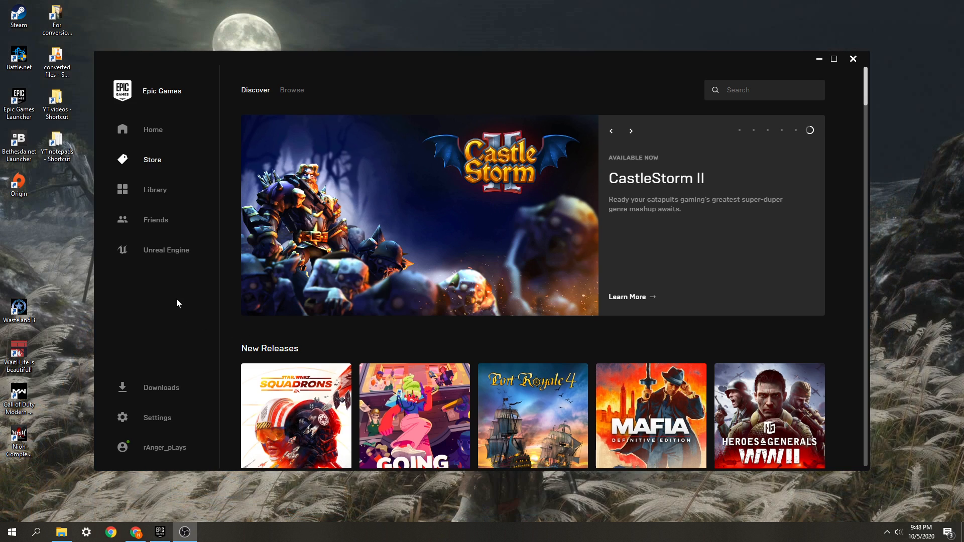
{"action": "scroll", "scroll_direction": "down", "scroll_amount": 3}
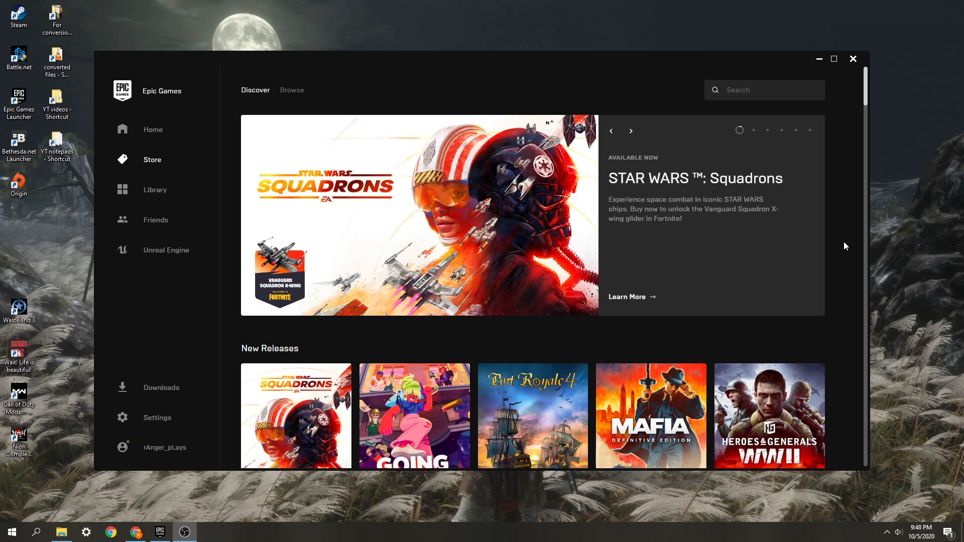
{"action": "scroll", "scroll_direction": "down", "scroll_amount": 3}
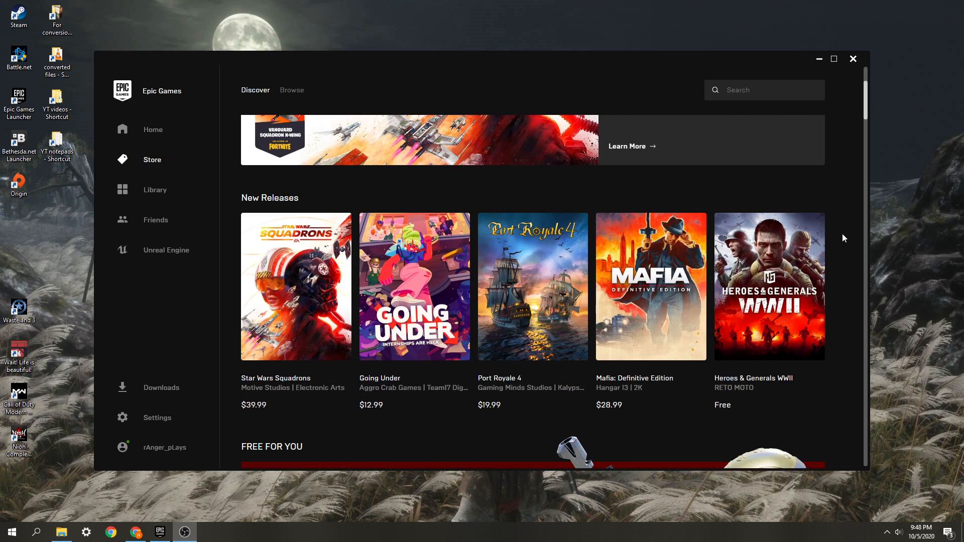
{"action": "scroll", "scroll_direction": "down", "scroll_amount": 3}
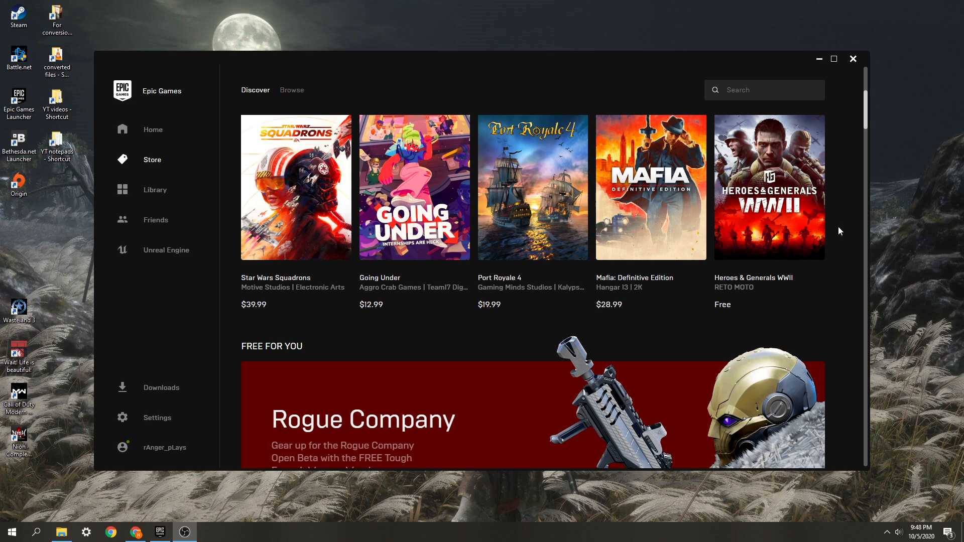
{"action": "scroll", "scroll_direction": "down", "scroll_amount": 3}
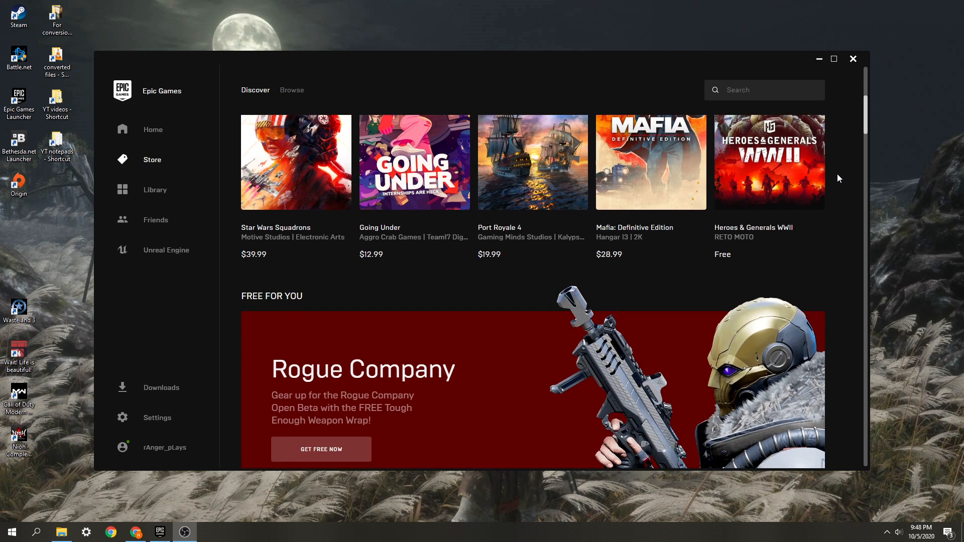
{"action": "mouse_move", "coordinate": [842, 278]}
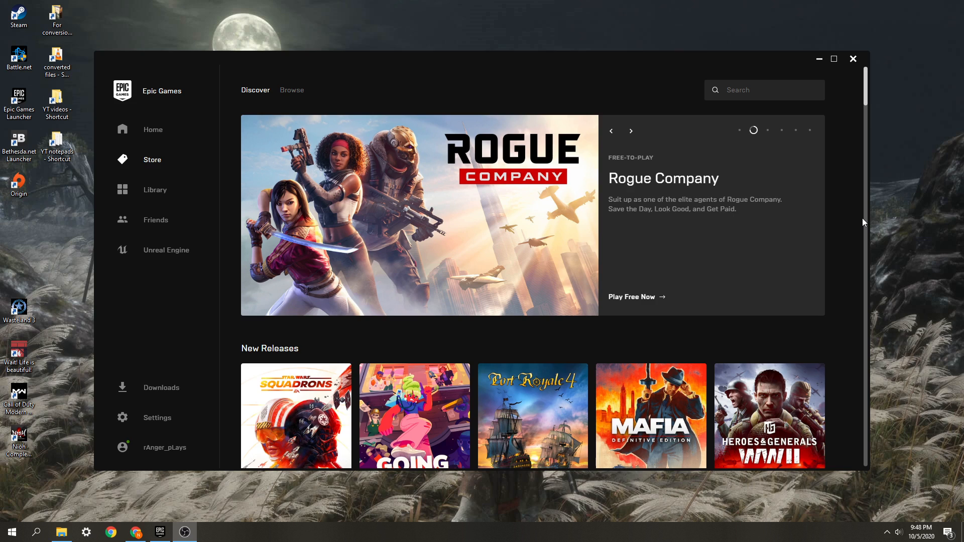
{"action": "left_click", "coordinate": [631, 131]}
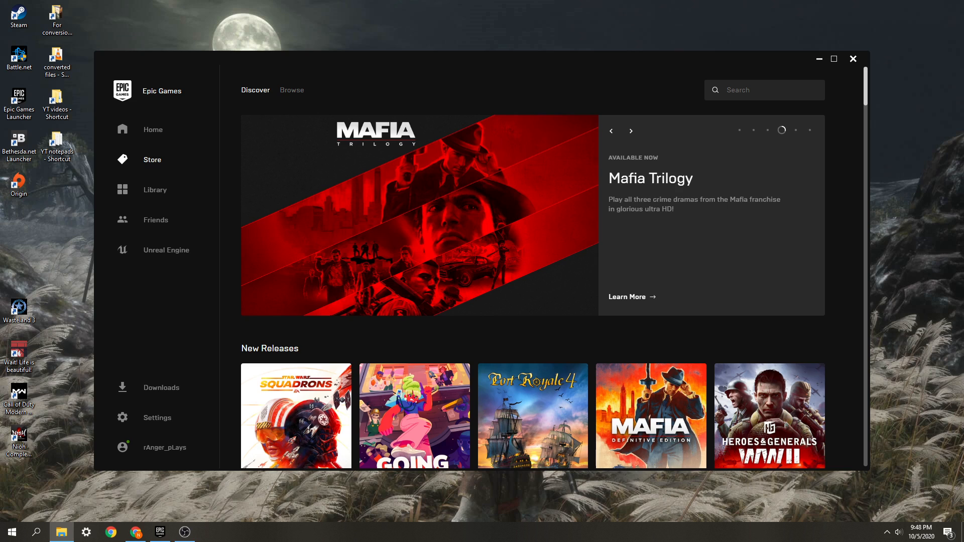
{"action": "mouse_move", "coordinate": [848, 177]}
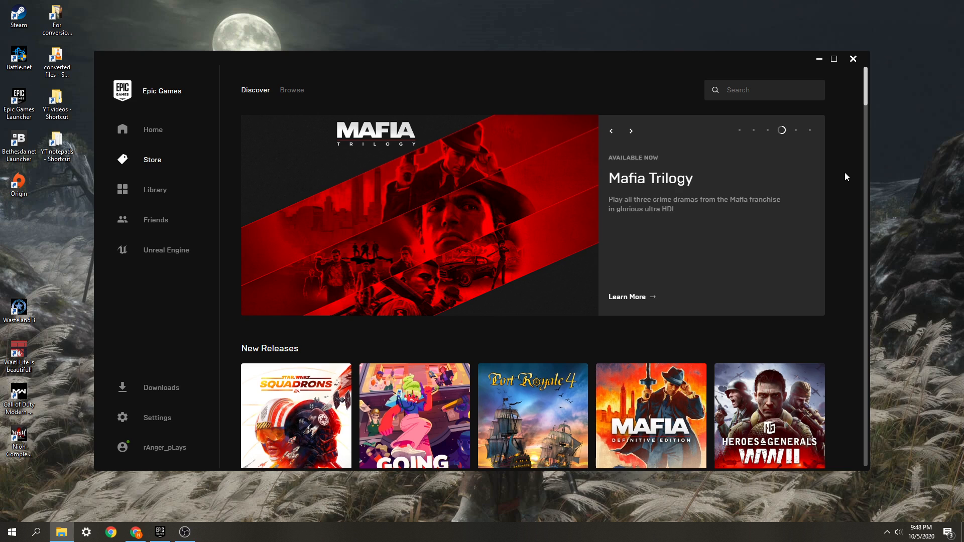
{"action": "scroll", "scroll_direction": "down", "scroll_amount": 3}
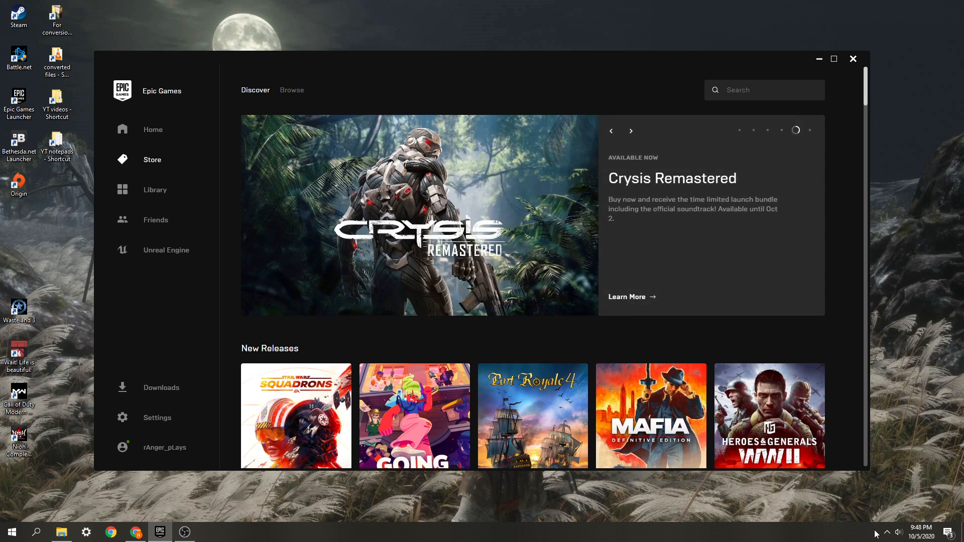
{"action": "mouse_move", "coordinate": [729, 517]}
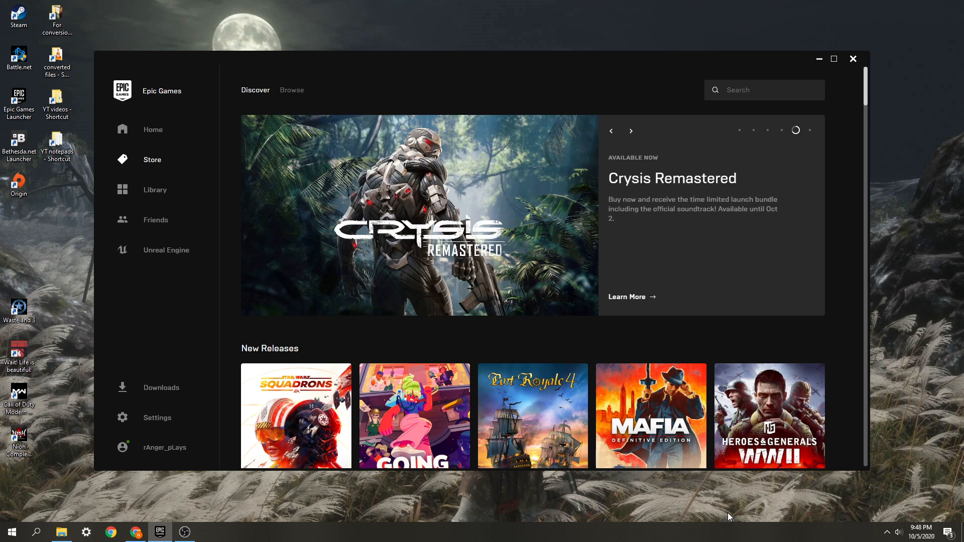
{"action": "left_click", "coordinate": [629, 130]}
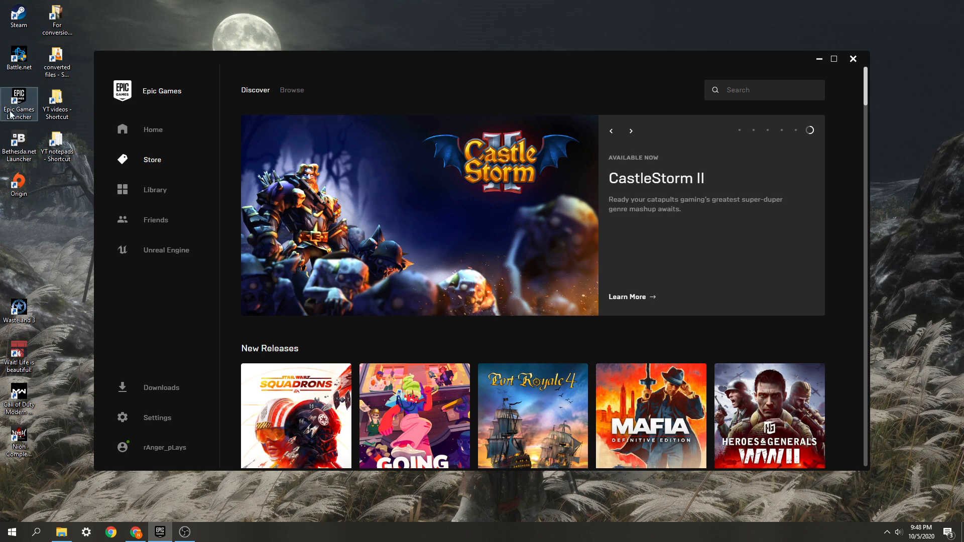
{"action": "mouse_move", "coordinate": [168, 302]}
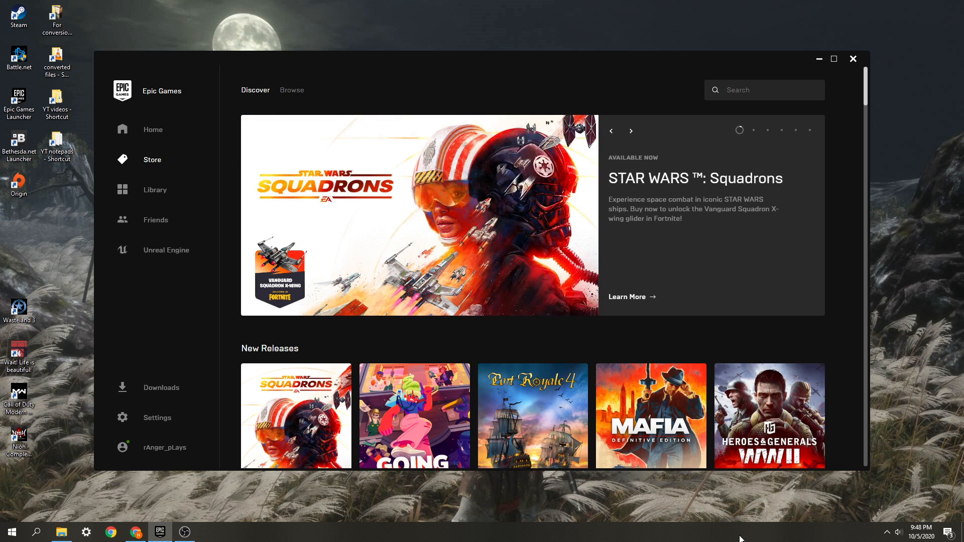
{"action": "mouse_move", "coordinate": [772, 518]}
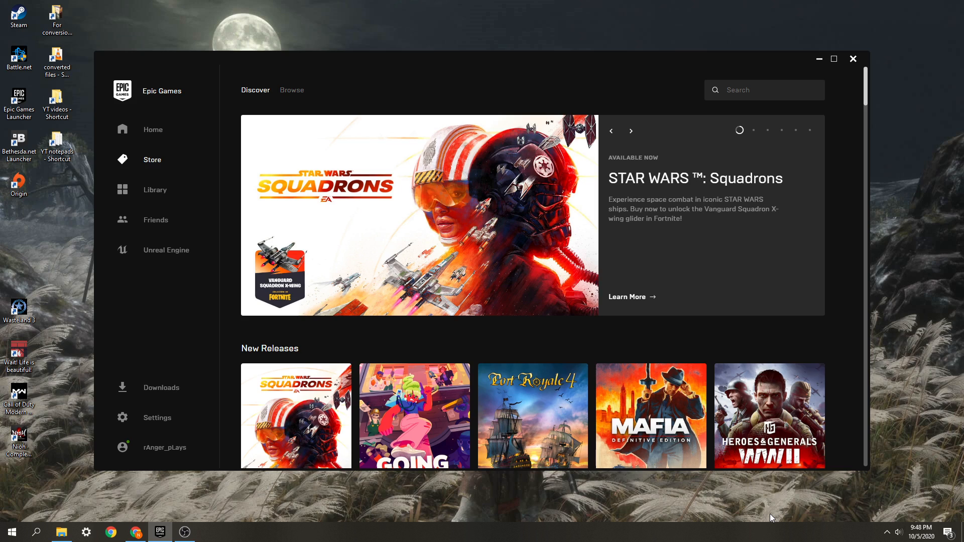
{"action": "left_click", "coordinate": [630, 131]}
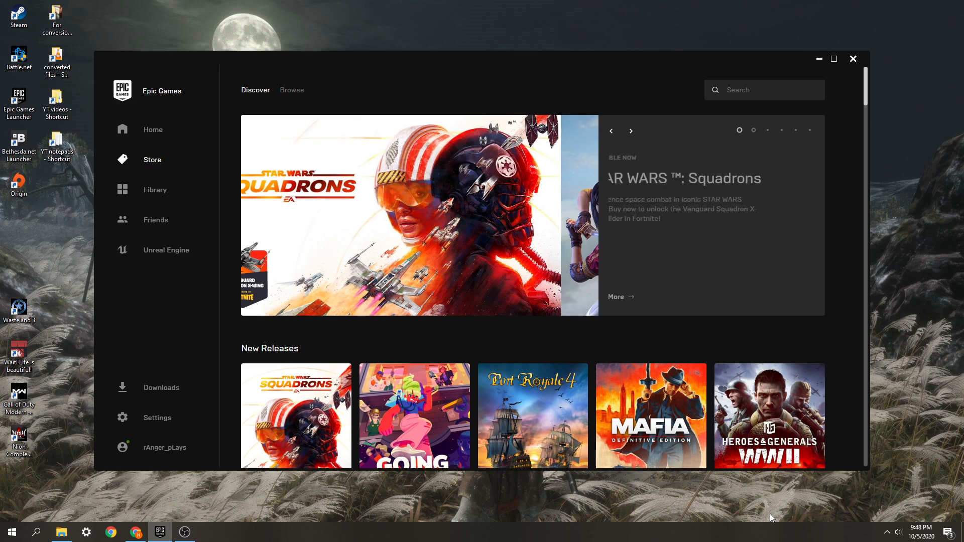
{"action": "left_click", "coordinate": [629, 131]}
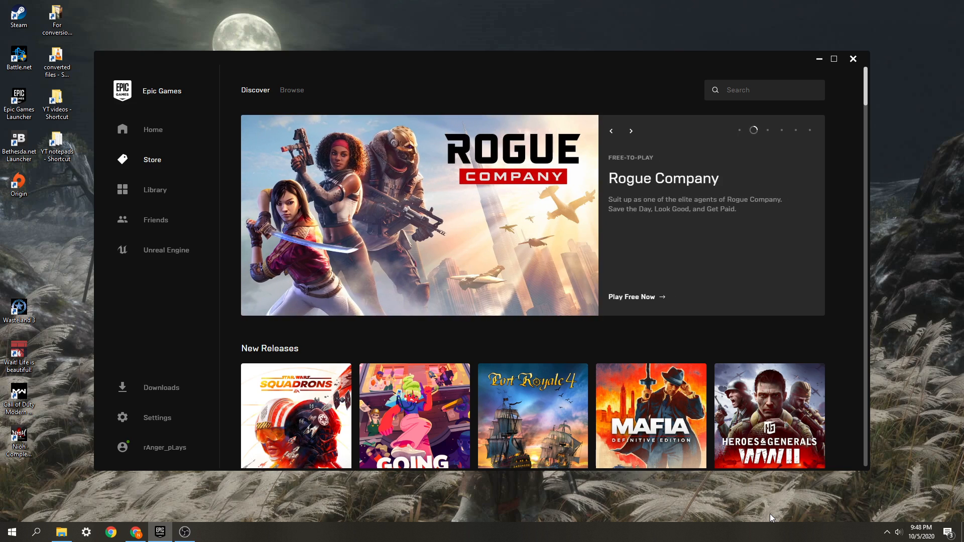
{"action": "mouse_move", "coordinate": [720, 505]}
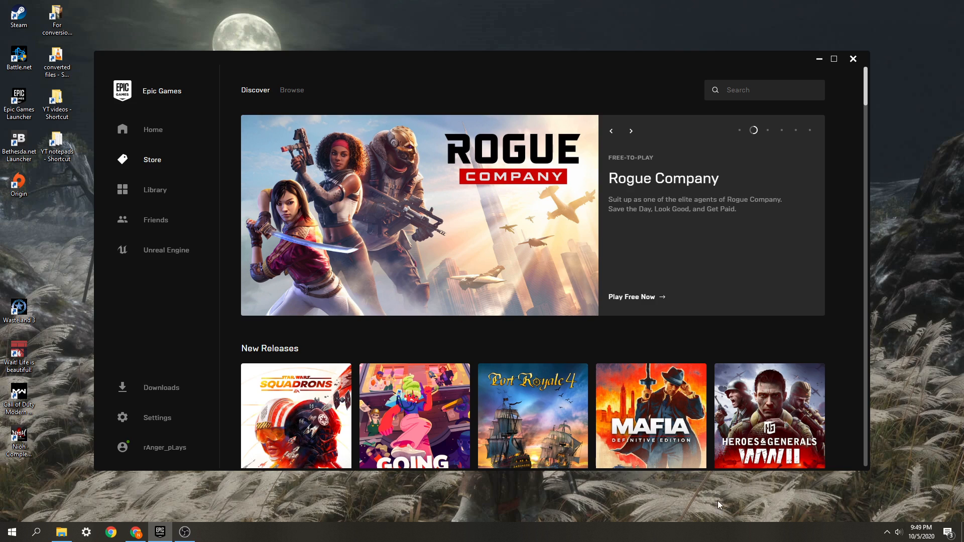
{"action": "mouse_move", "coordinate": [181, 304]}
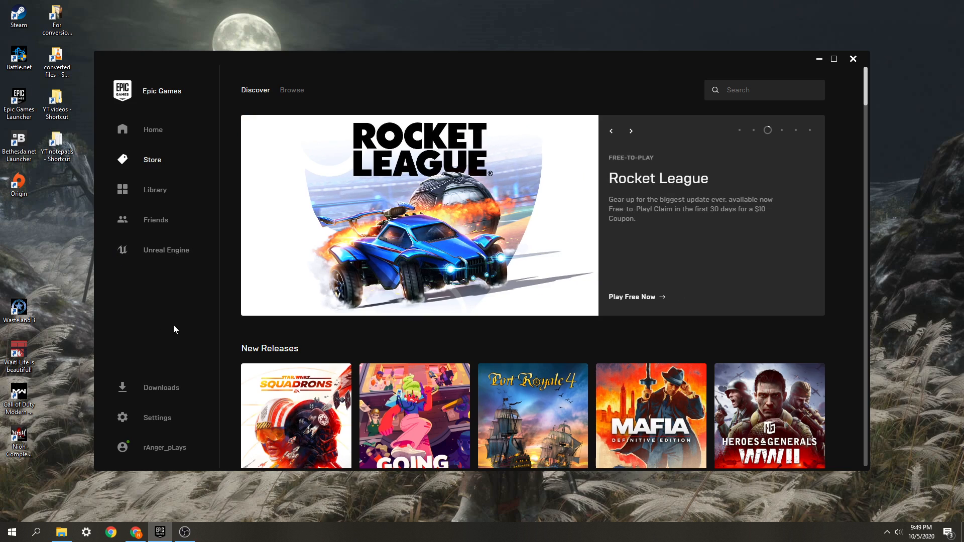
{"action": "mouse_move", "coordinate": [95, 277]}
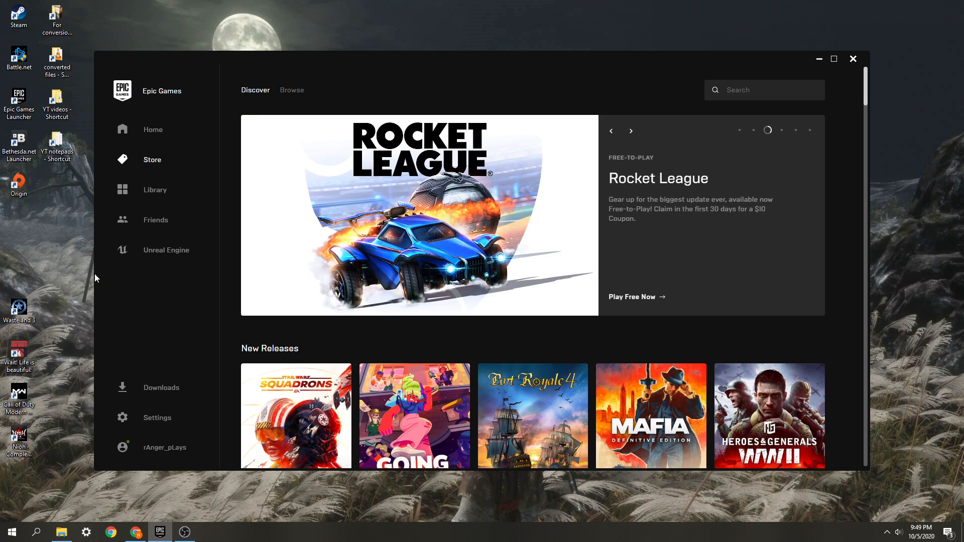
{"action": "mouse_move", "coordinate": [130, 290]}
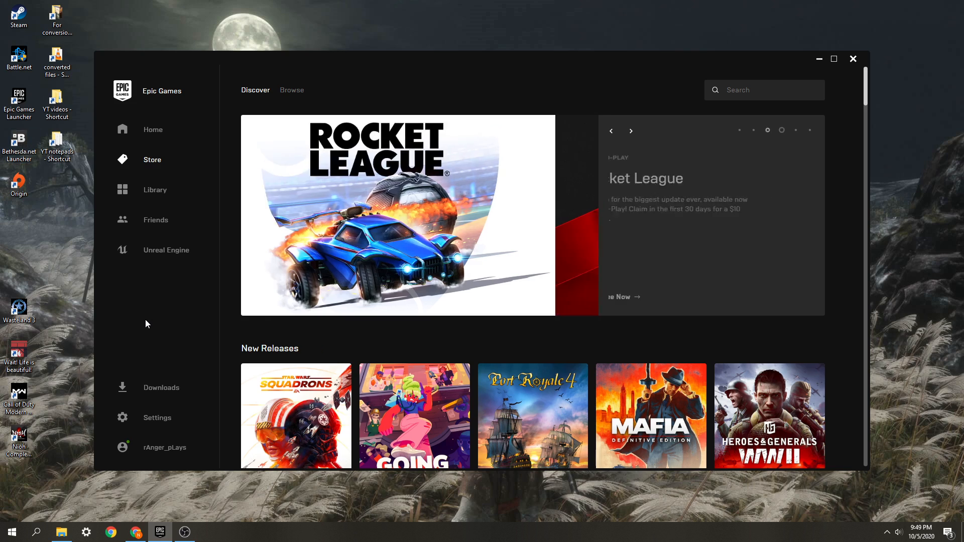
{"action": "left_click", "coordinate": [631, 131]}
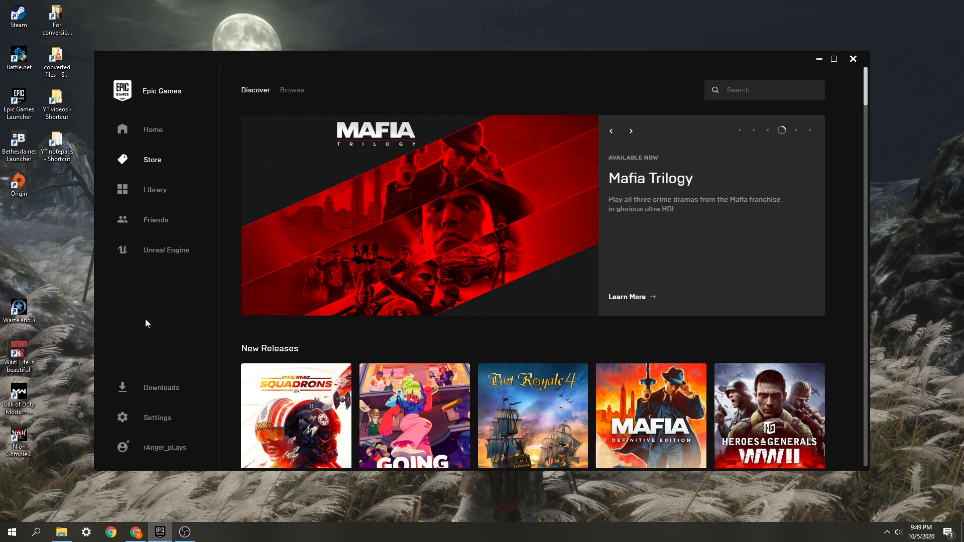
{"action": "mouse_move", "coordinate": [143, 321]}
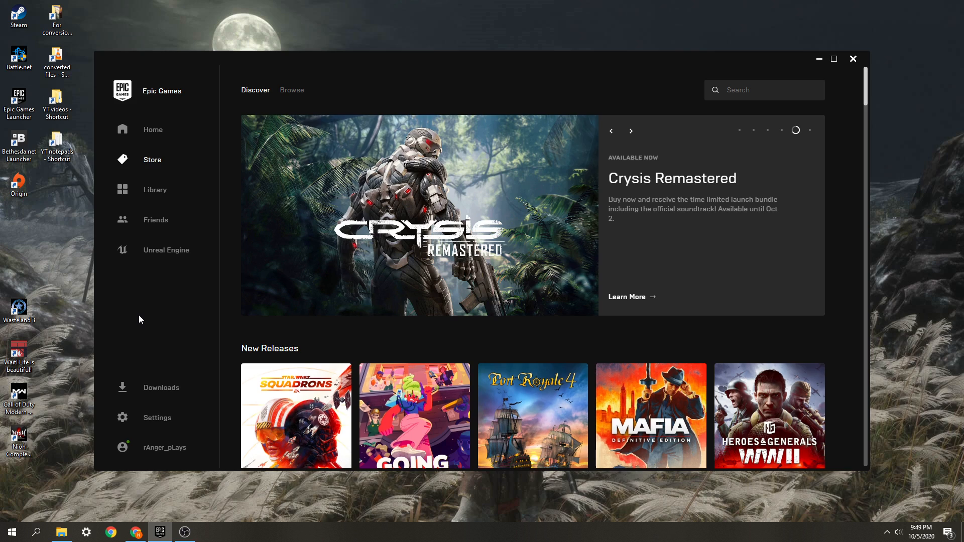
{"action": "left_click", "coordinate": [631, 130]}
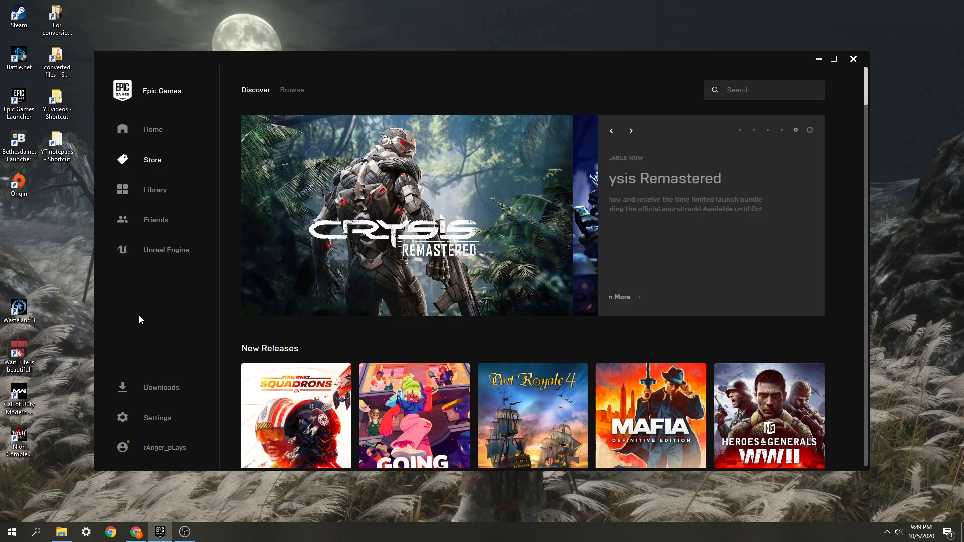
{"action": "left_click", "coordinate": [631, 130]}
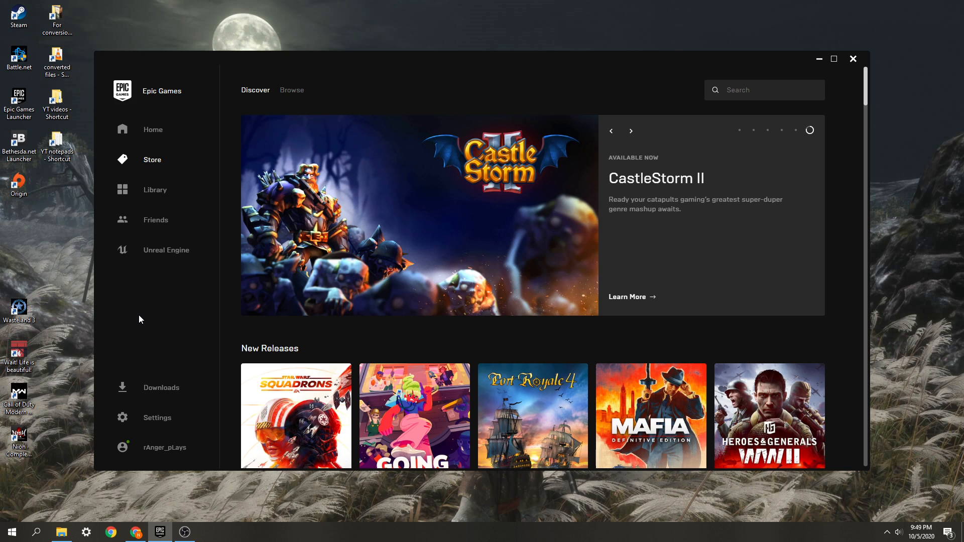
{"action": "left_click", "coordinate": [630, 131]}
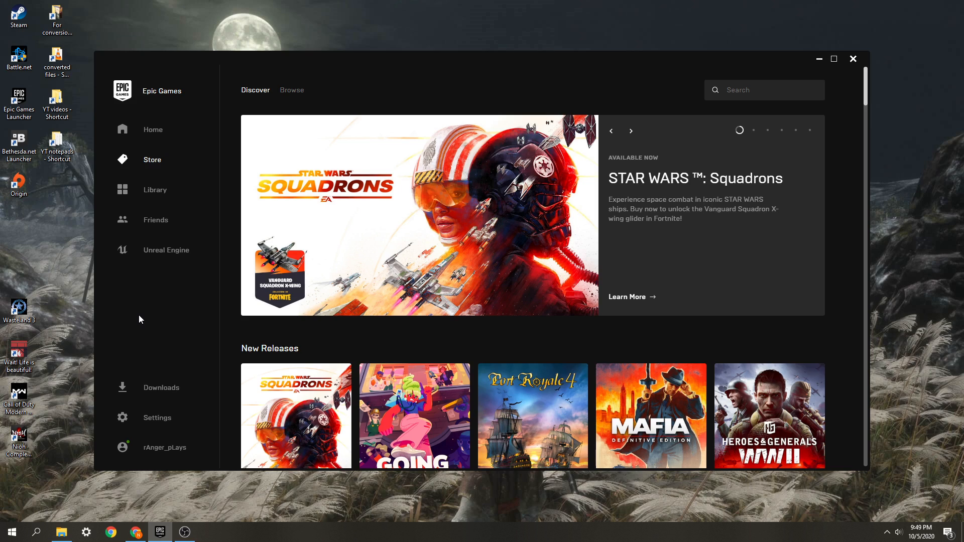
{"action": "left_click", "coordinate": [630, 131]}
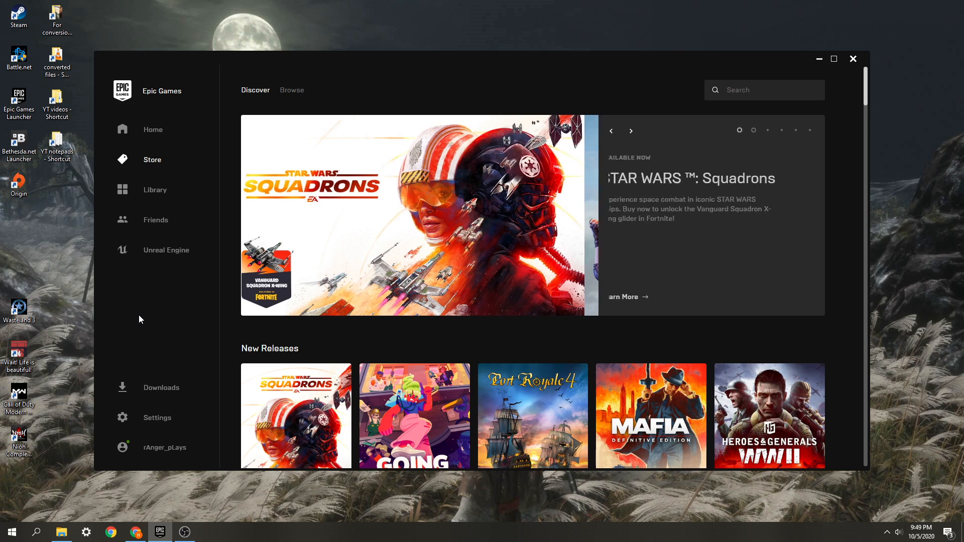
{"action": "left_click", "coordinate": [630, 131]}
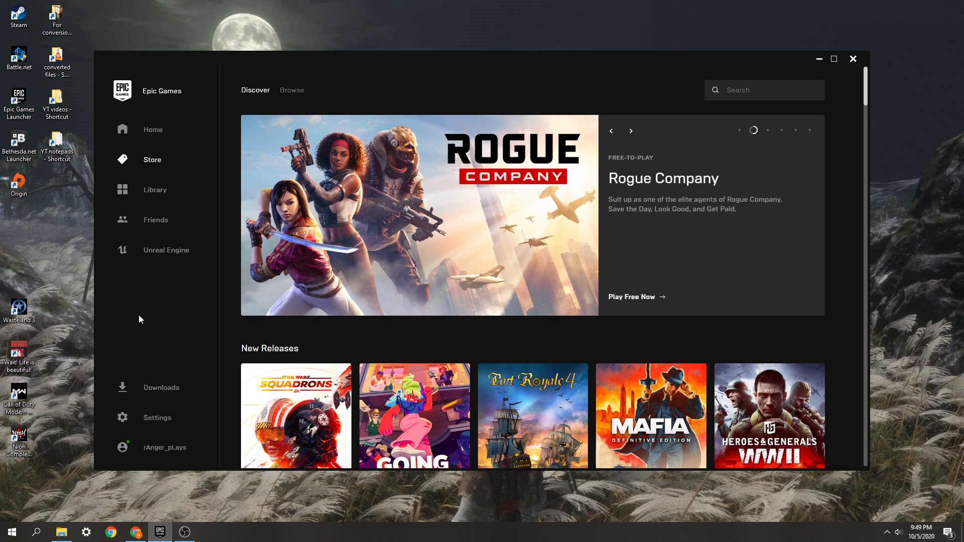
{"action": "left_click", "coordinate": [630, 130]}
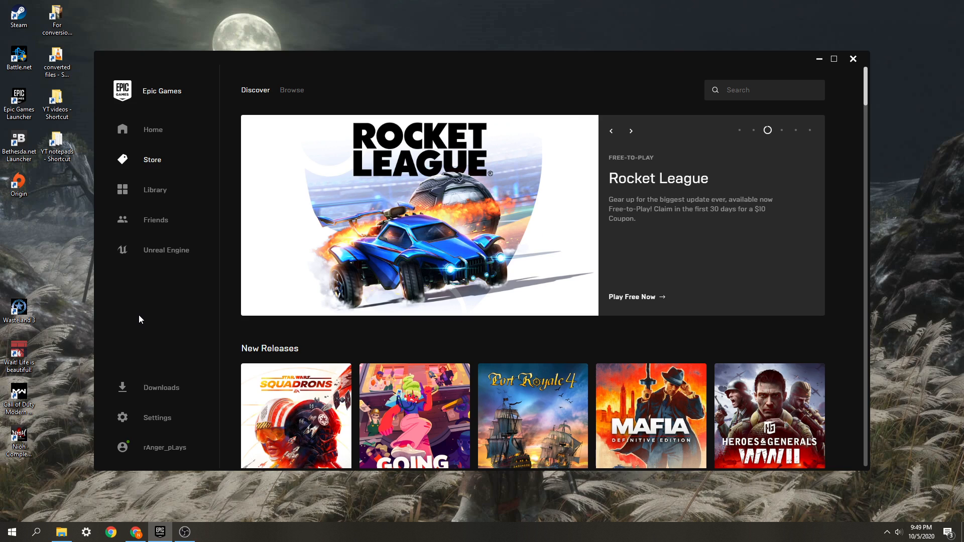
{"action": "left_click", "coordinate": [631, 131]}
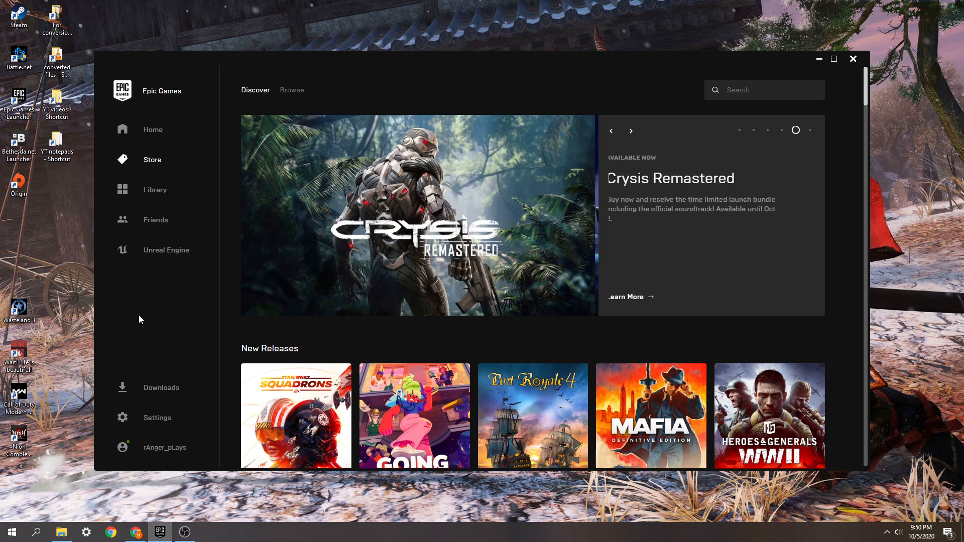
{"action": "left_click", "coordinate": [630, 130]}
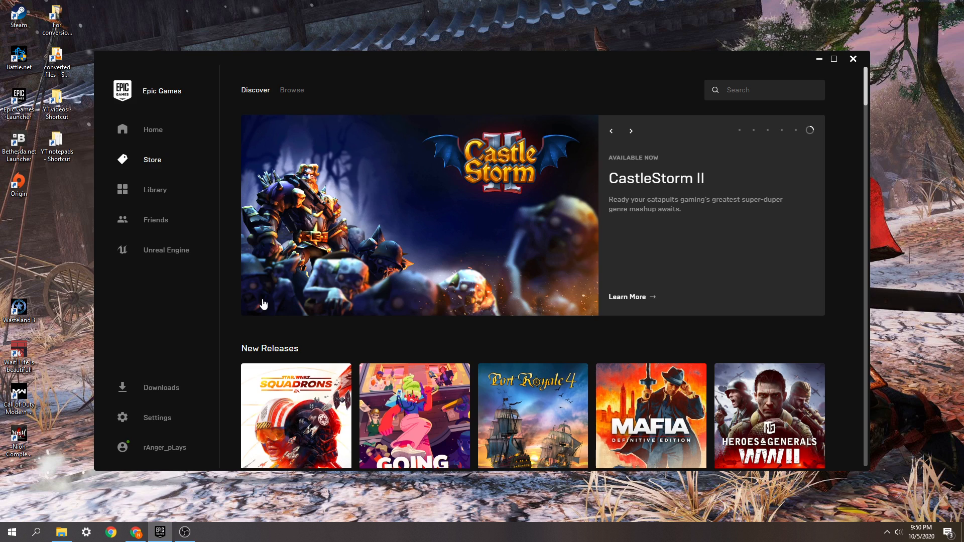
{"action": "mouse_move", "coordinate": [336, 300]}
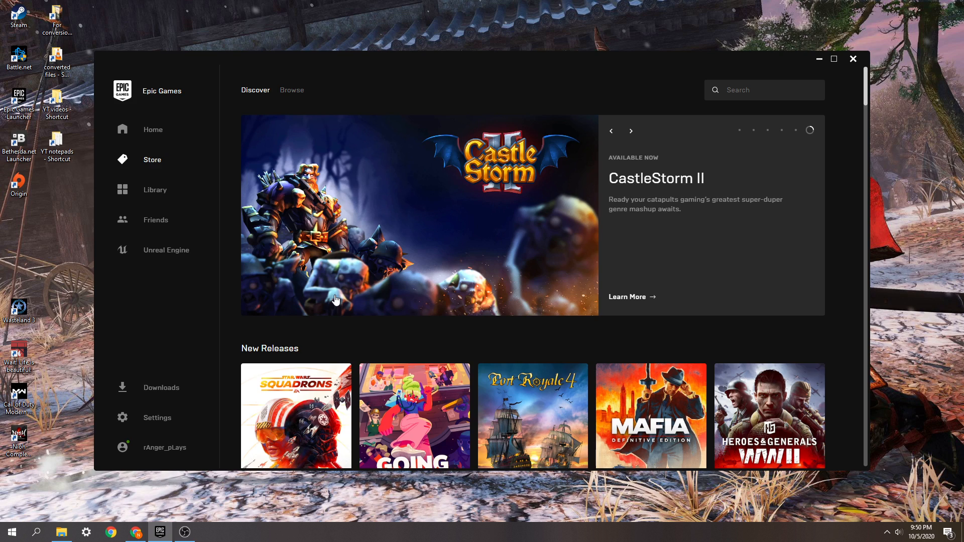
{"action": "mouse_move", "coordinate": [436, 312]}
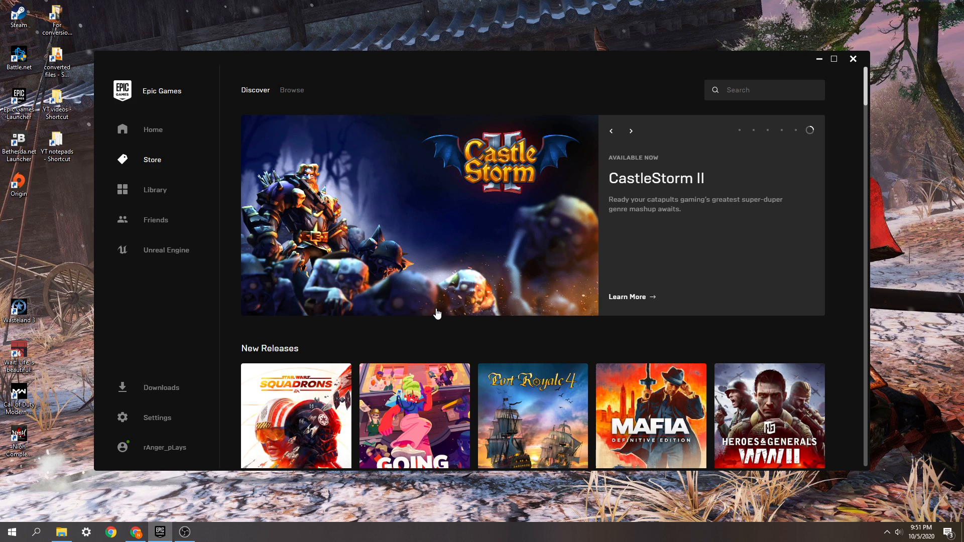
{"action": "mouse_move", "coordinate": [291, 252]}
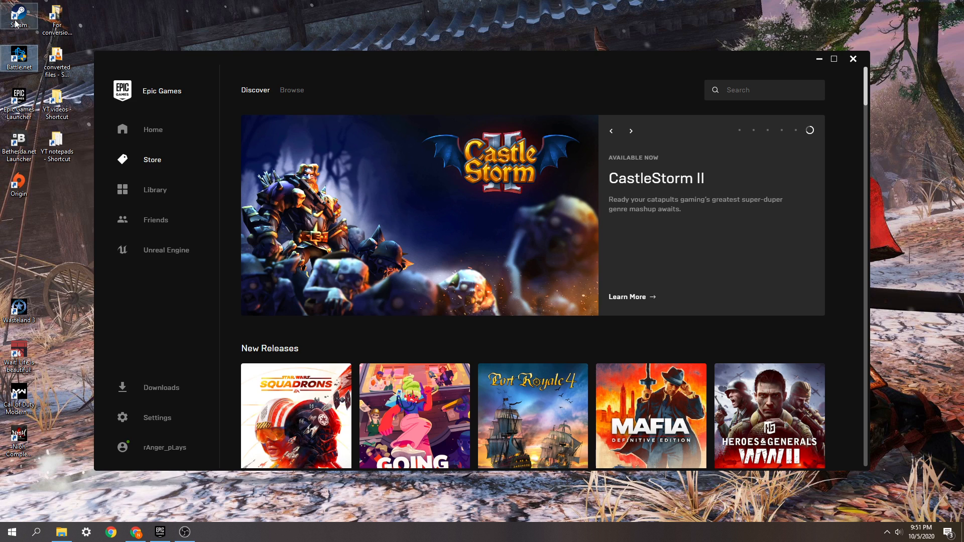
{"action": "left_click", "coordinate": [630, 131]}
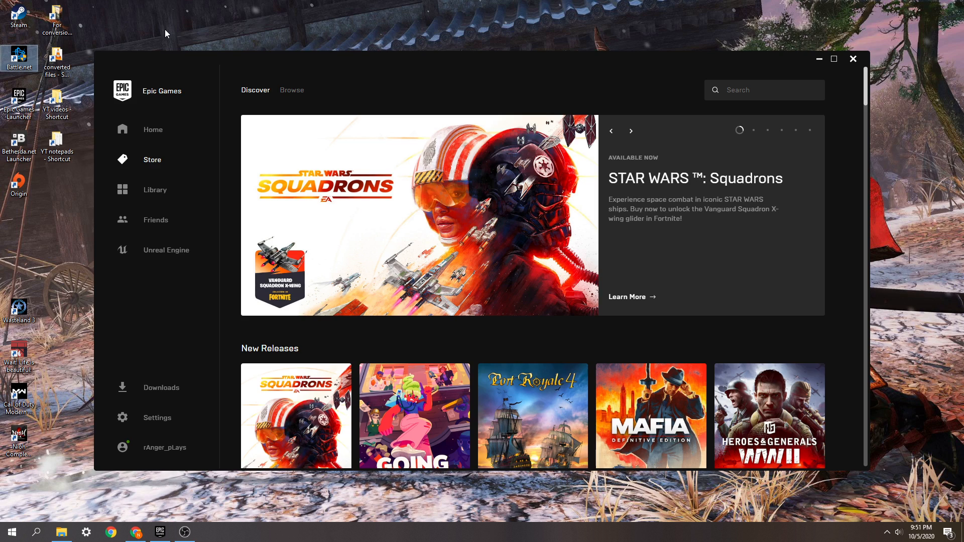
{"action": "mouse_move", "coordinate": [180, 24]}
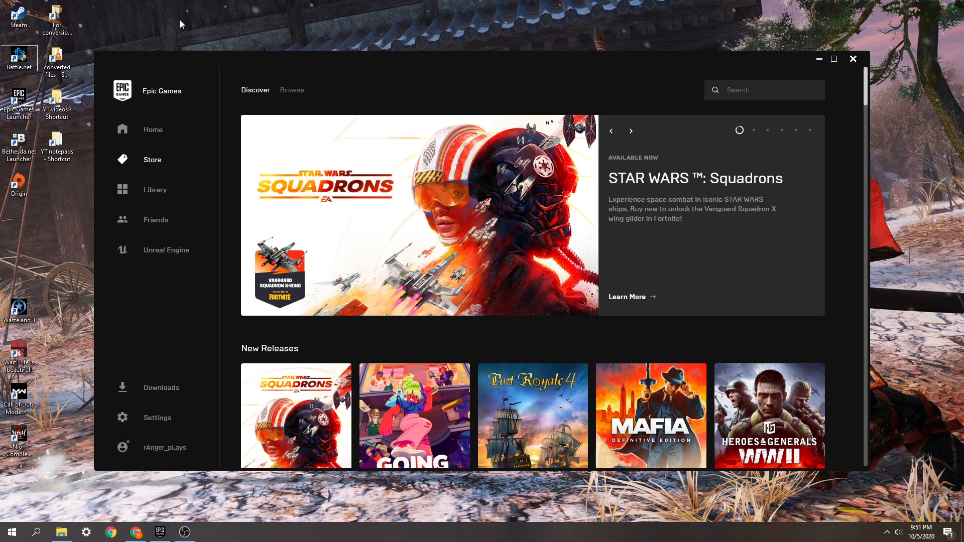
{"action": "left_click", "coordinate": [631, 131]}
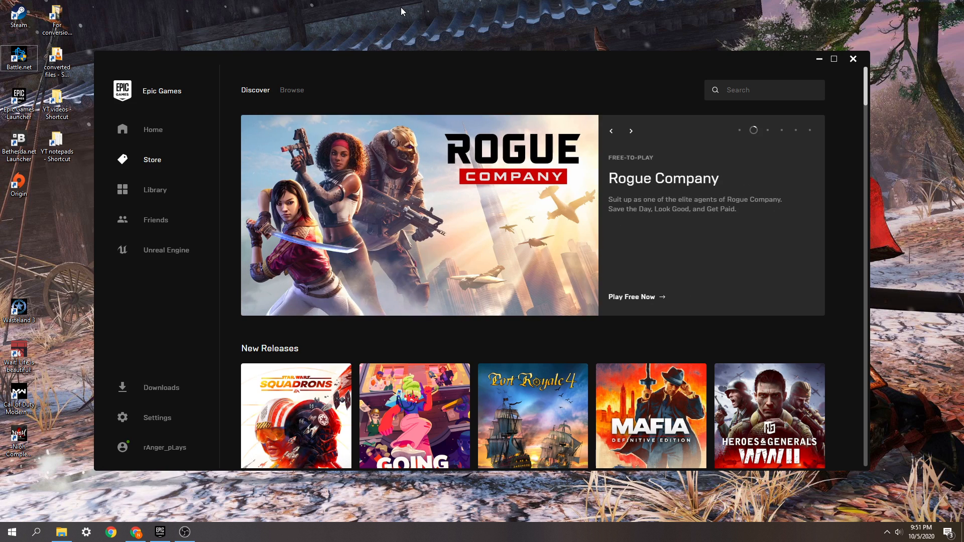
{"action": "mouse_move", "coordinate": [395, 63]}
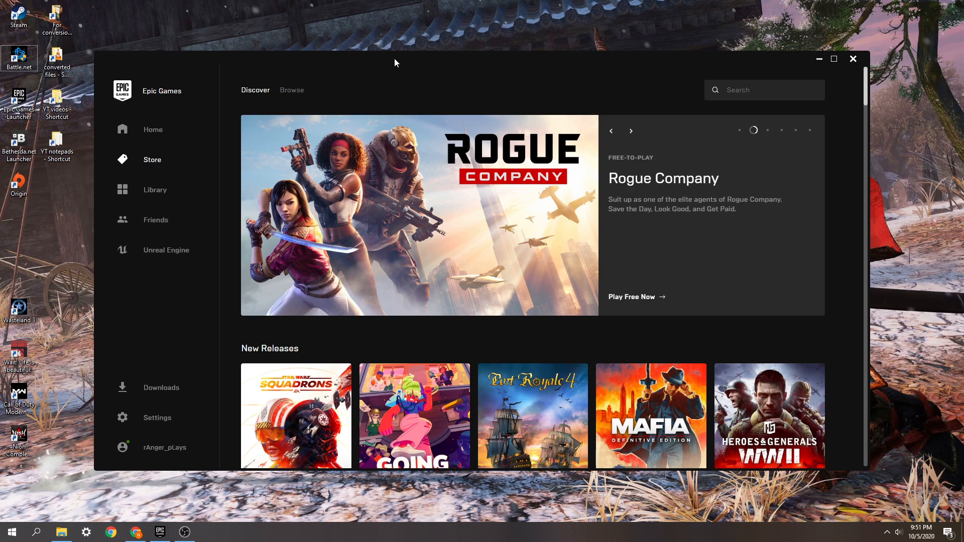